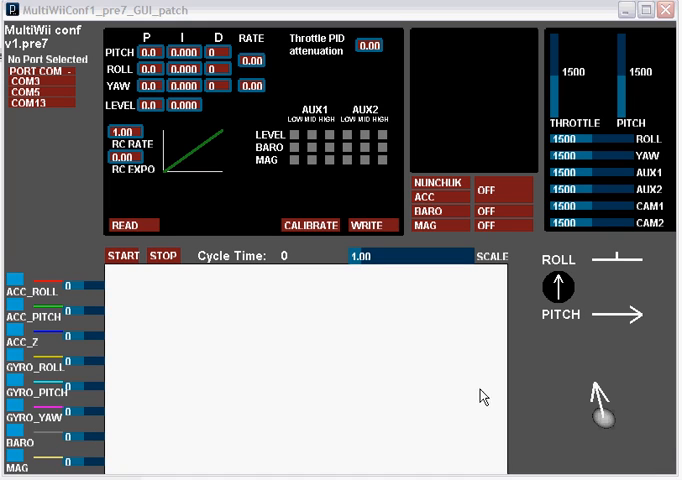
{"action": "mouse_move", "coordinate": [572, 180]}
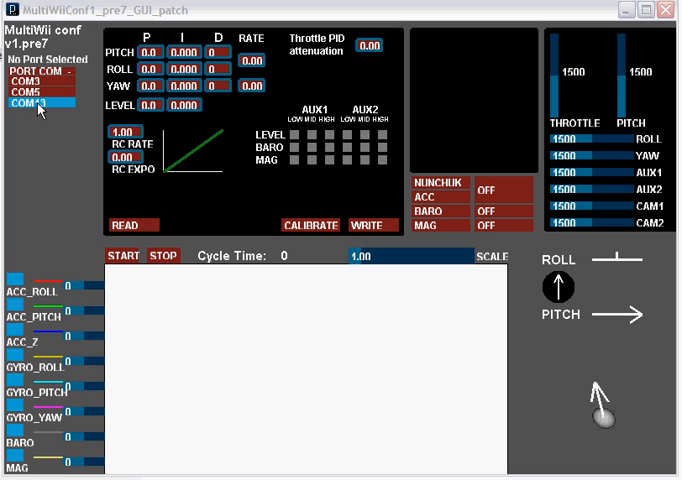
{"action": "mouse_move", "coordinate": [44, 160]}
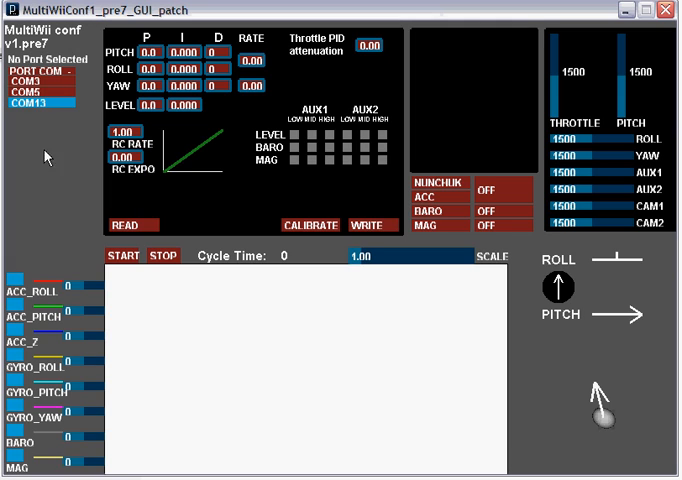
Select COM13 in the port list to connect MultiWiiConf to the flight board
{"action": "left_click", "coordinate": [40, 108]}
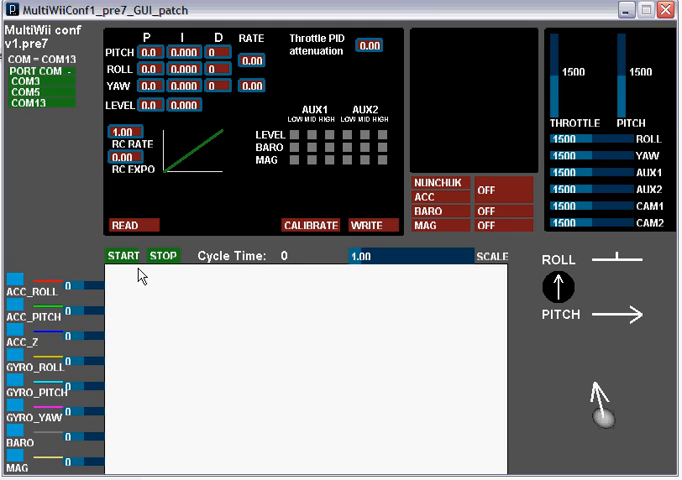
{"action": "left_click", "coordinate": [124, 256]}
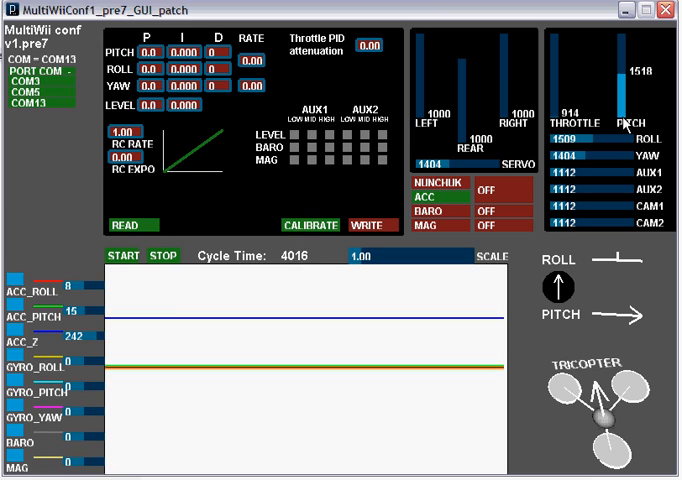
{"action": "mouse_move", "coordinate": [588, 150]}
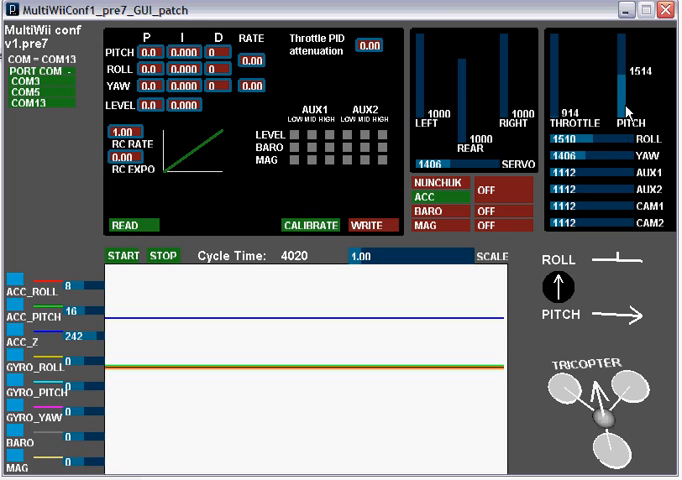
{"action": "mouse_move", "coordinate": [562, 84]}
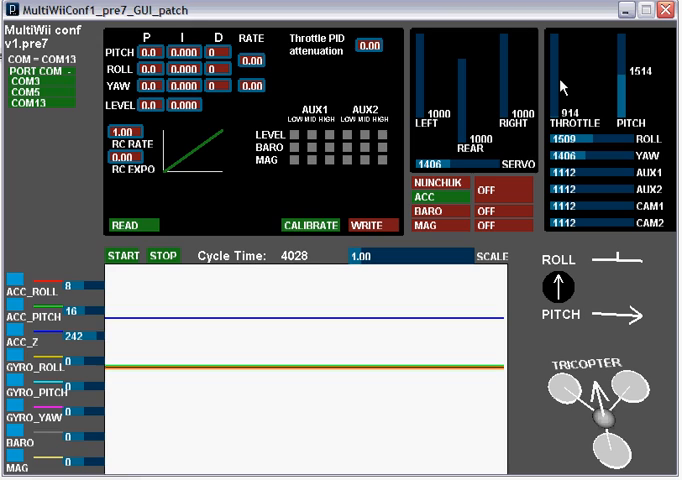